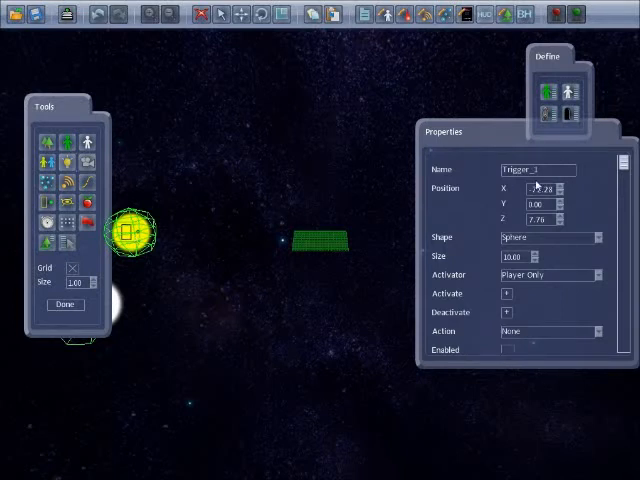
Rename the trigger to ActiveArea and make it a 250×50×10 rectangle
{"action": "left_click", "coordinate": [538, 169]}
{"action": "type", "text": "ActiveArea"}
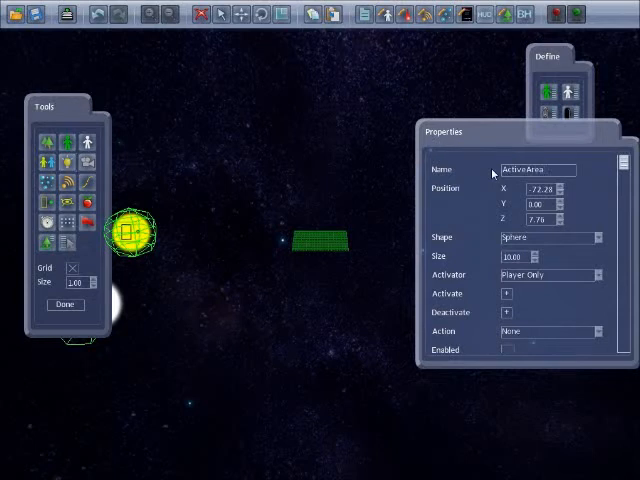
{"action": "left_click", "coordinate": [592, 237]}
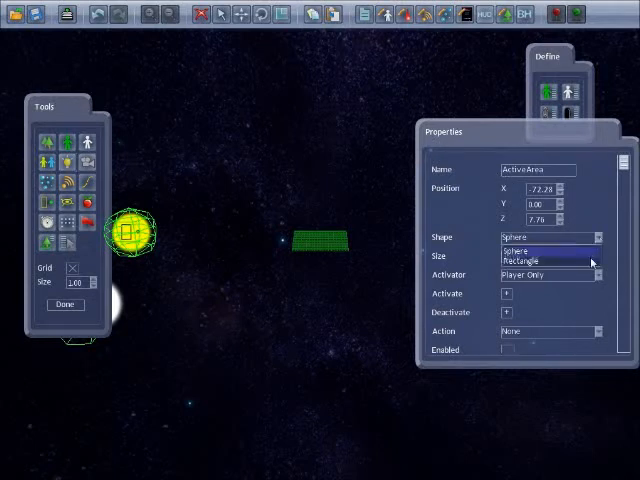
{"action": "left_click", "coordinate": [520, 261]}
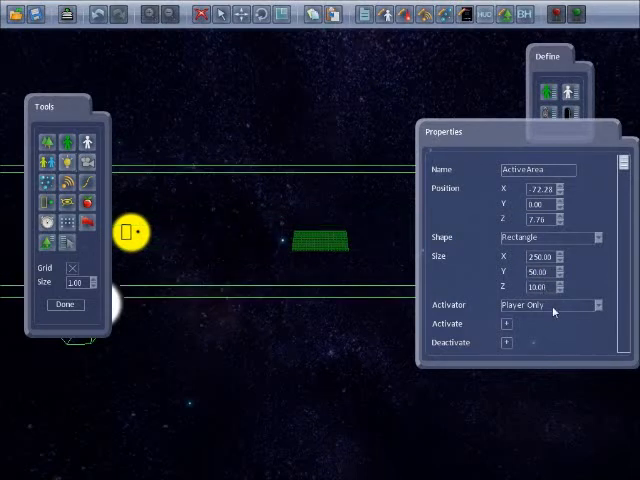
{"action": "scroll", "scroll_direction": "down", "scroll_amount": 3}
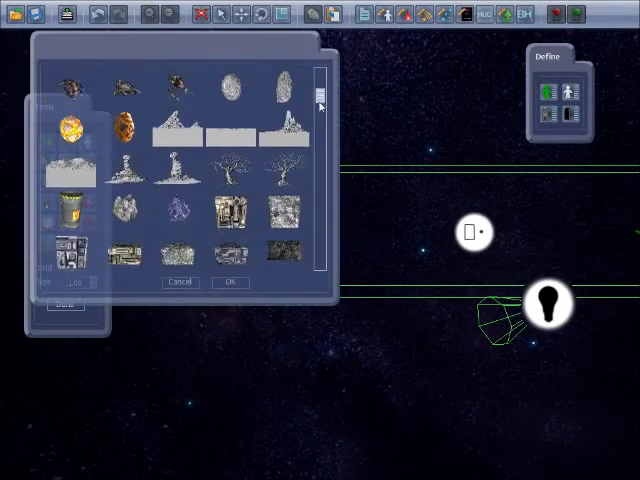
Choose the blue spaceship model for the new Player entity
{"action": "scroll", "scroll_direction": "down", "scroll_amount": 3}
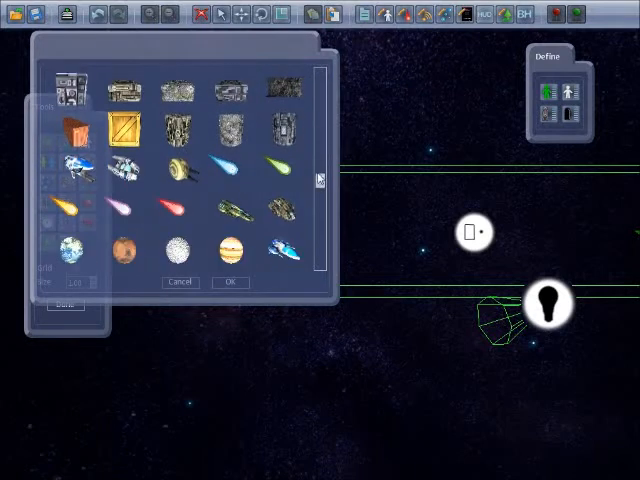
{"action": "left_click", "coordinate": [284, 247]}
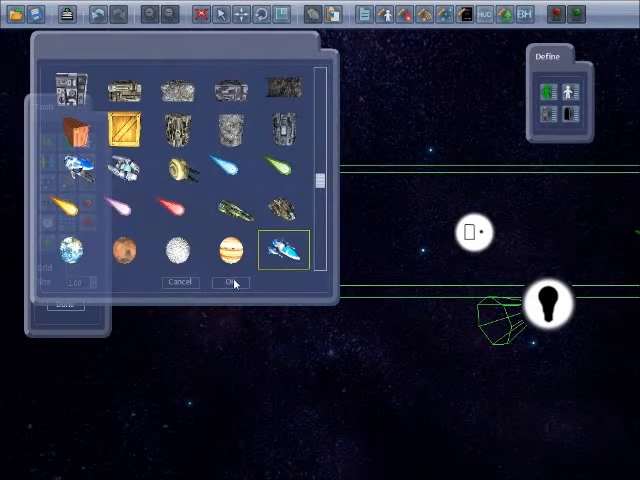
{"action": "left_click", "coordinate": [230, 283]}
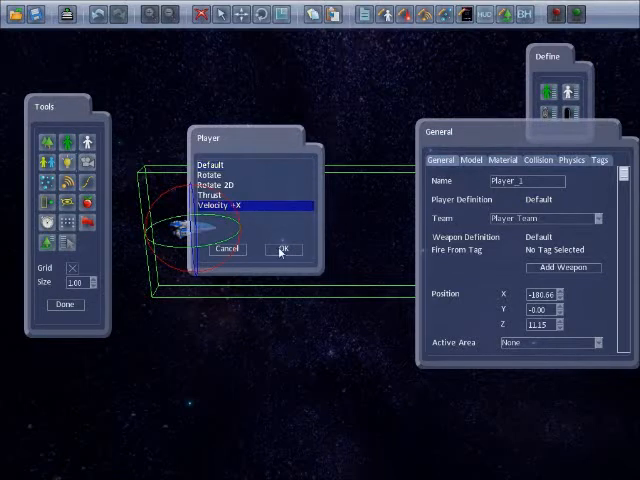
Give Player_1 Velocity +X movement, stopping at the ActiveArea trigger region
{"action": "left_click", "coordinate": [285, 249]}
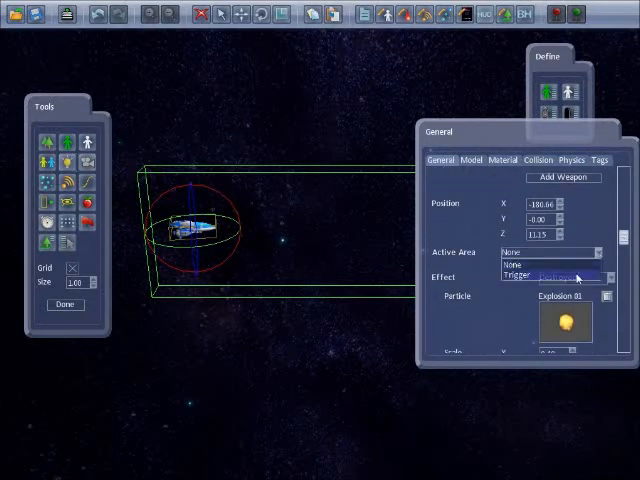
{"action": "left_click", "coordinate": [560, 278]}
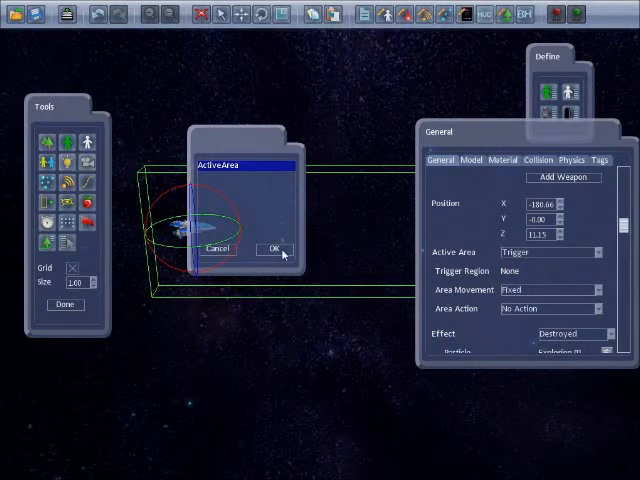
{"action": "left_click", "coordinate": [271, 248]}
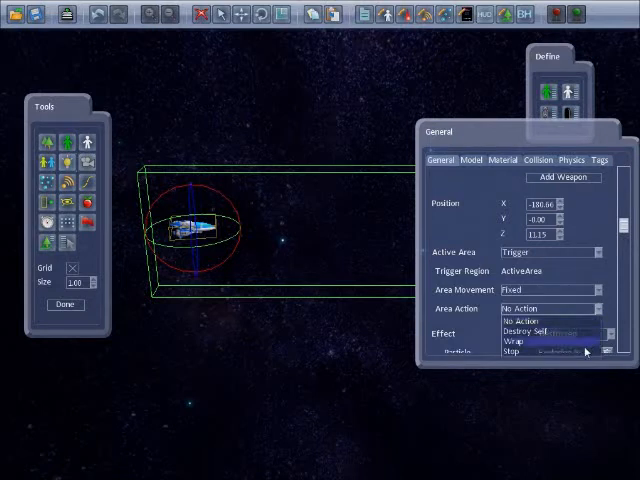
{"action": "left_click", "coordinate": [560, 334]}
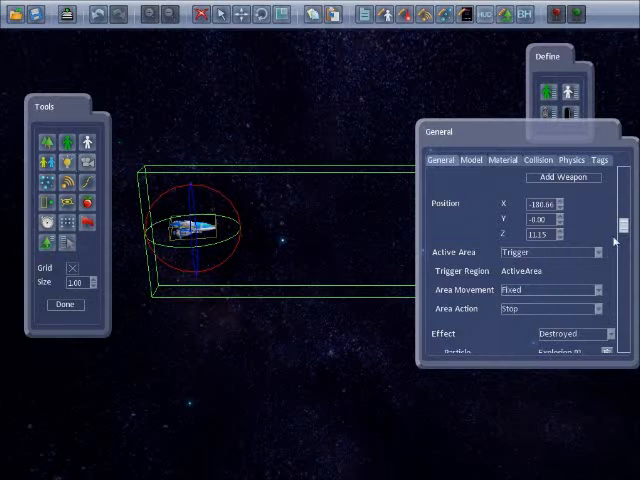
{"action": "scroll", "scroll_direction": "down", "scroll_amount": 3}
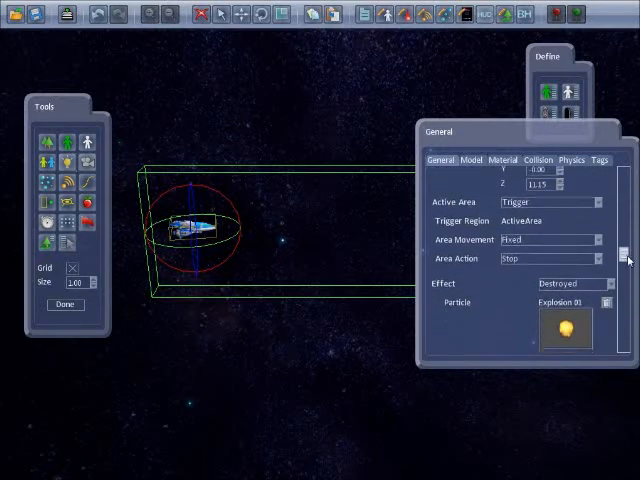
{"action": "scroll", "scroll_direction": "down", "scroll_amount": 3}
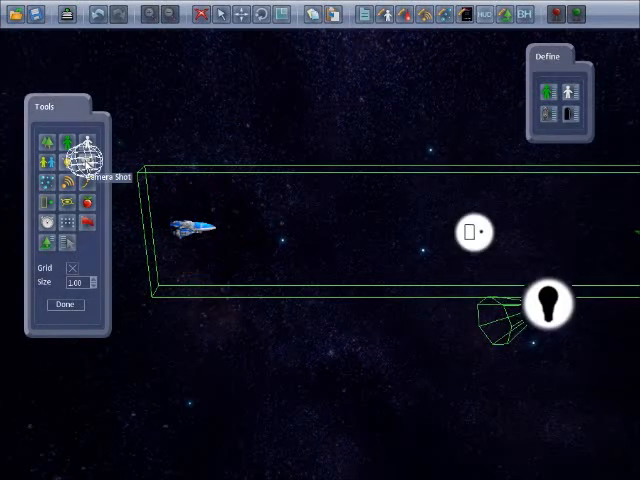
Place a camera shot tracking Player_1 at distance 200 with Follow style
{"action": "left_click", "coordinate": [545, 305]}
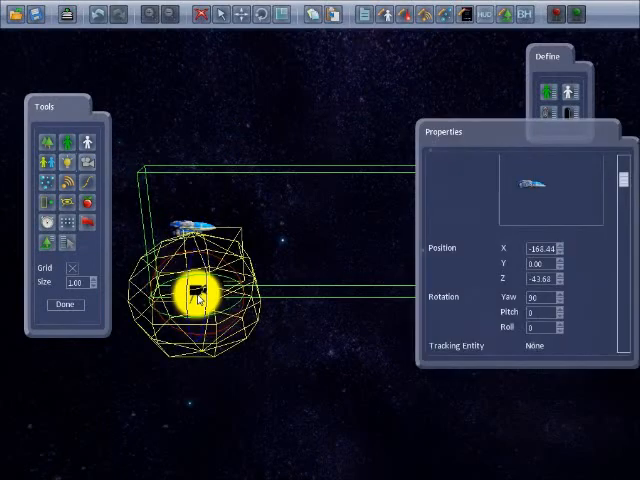
{"action": "mouse_move", "coordinate": [227, 55]}
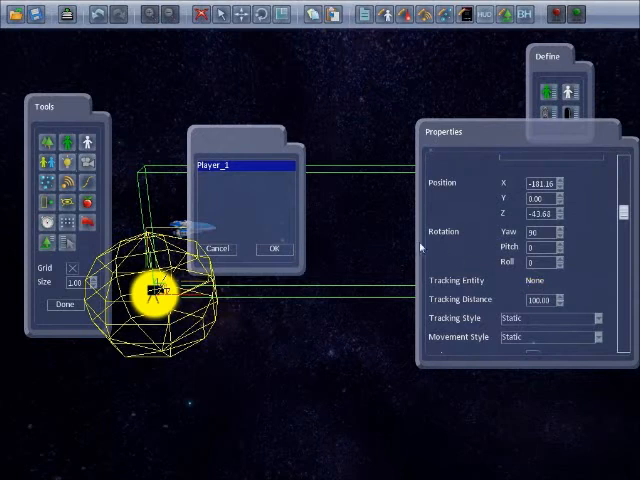
{"action": "left_click", "coordinate": [274, 248]}
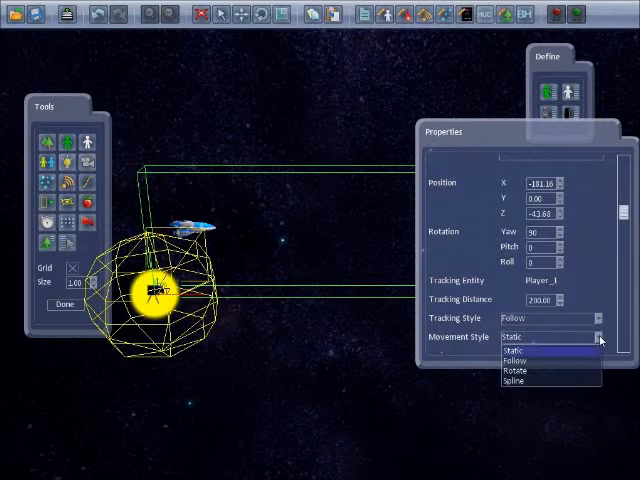
{"action": "left_click", "coordinate": [515, 361]}
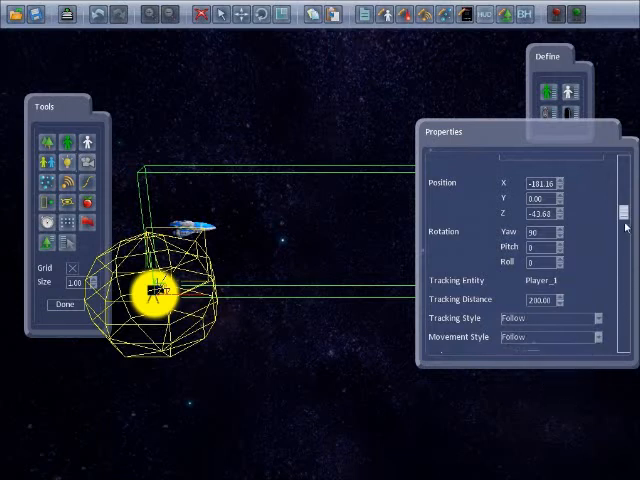
{"action": "scroll", "scroll_direction": "down", "scroll_amount": 3}
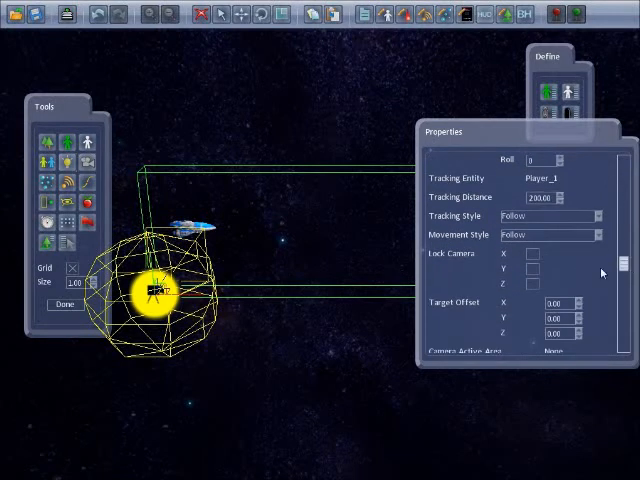
{"action": "left_click", "coordinate": [533, 271]}
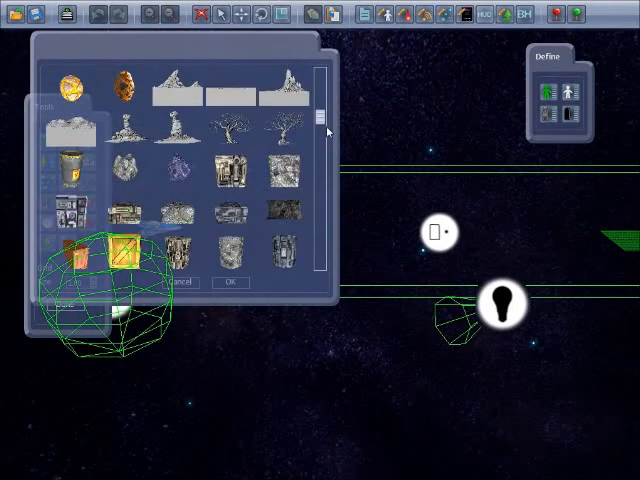
Scroll the model catalog toward the cave segment scenery models
{"action": "scroll", "scroll_direction": "down", "scroll_amount": 3}
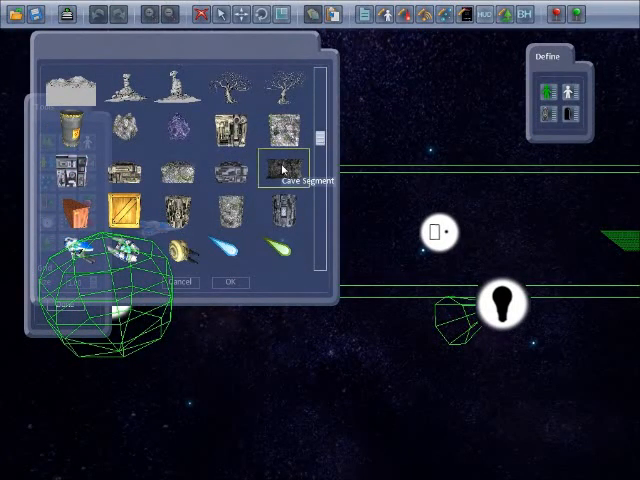